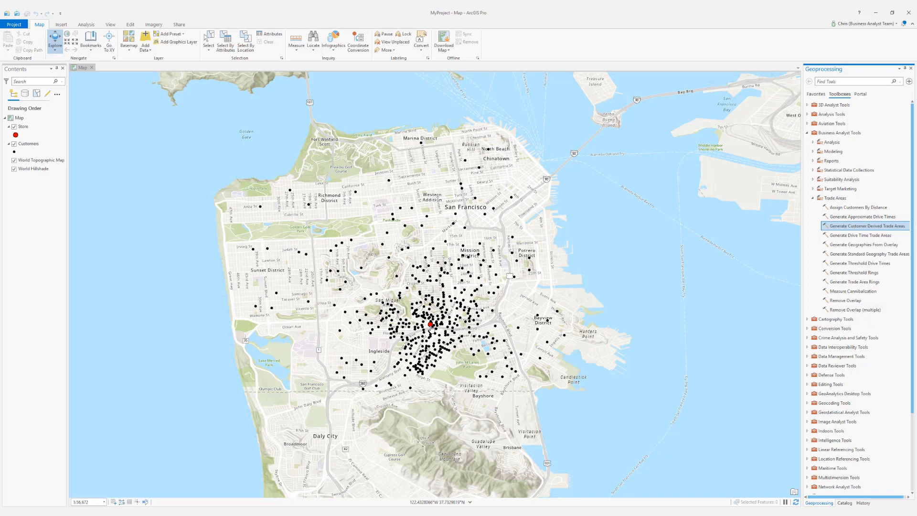
mouse_move(563, 300)
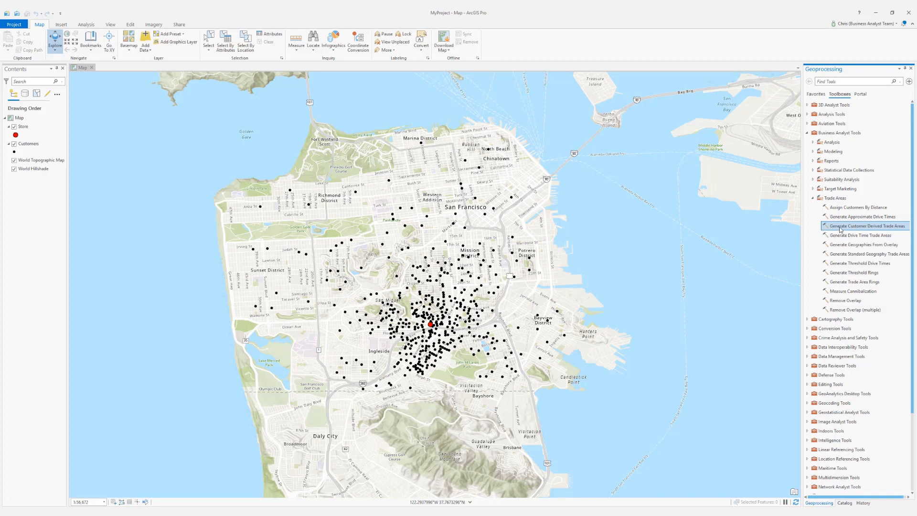
mouse_move(865, 226)
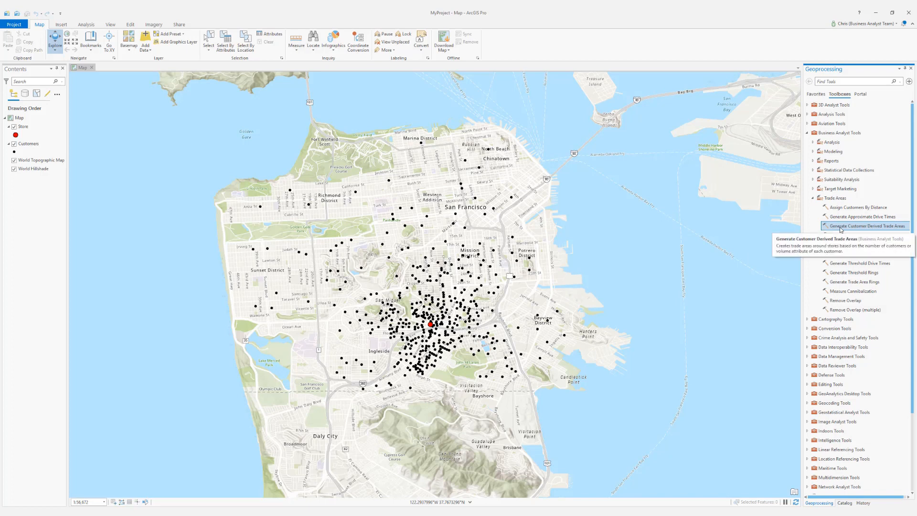
Step: Open the Generate Customer Derived Trade Areas tool from Business Analyst Trade Areas tools
click(868, 225)
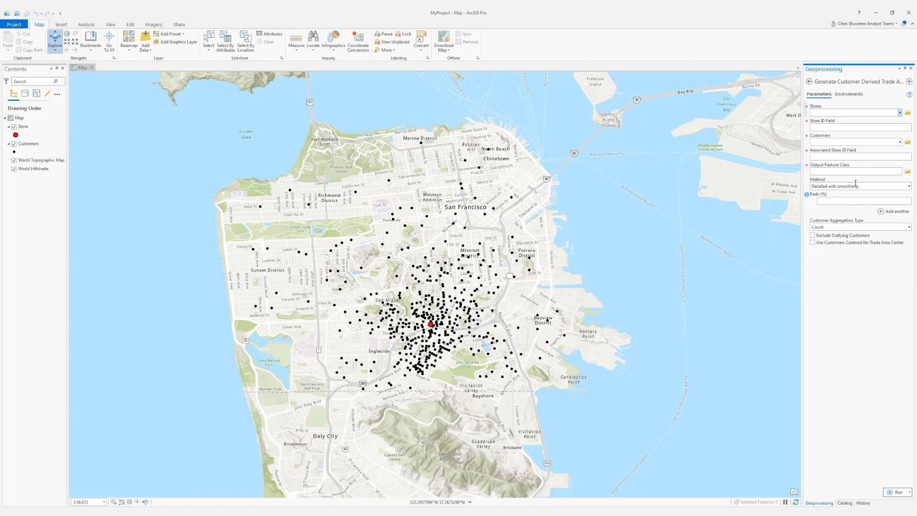
Step: Use Store and Customers layers, STORE_ID for both ID fields, and an 80% radius
click(899, 113)
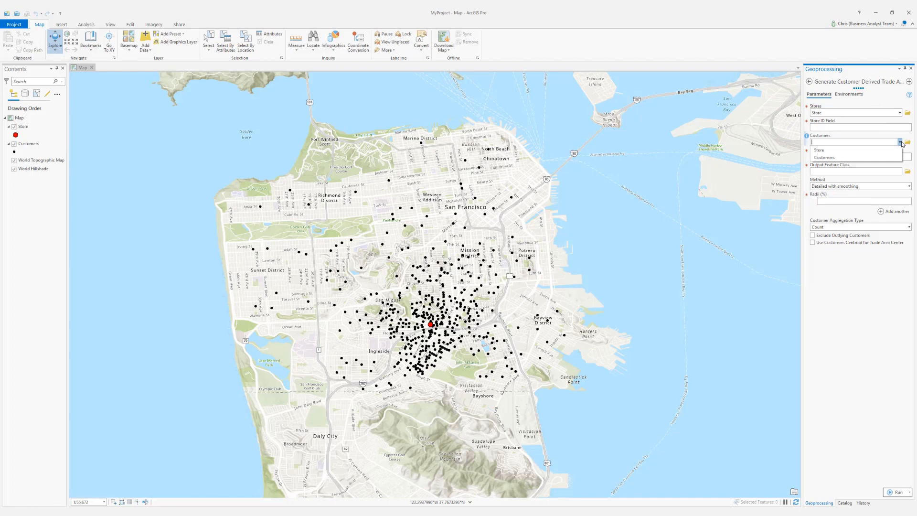
click(825, 157)
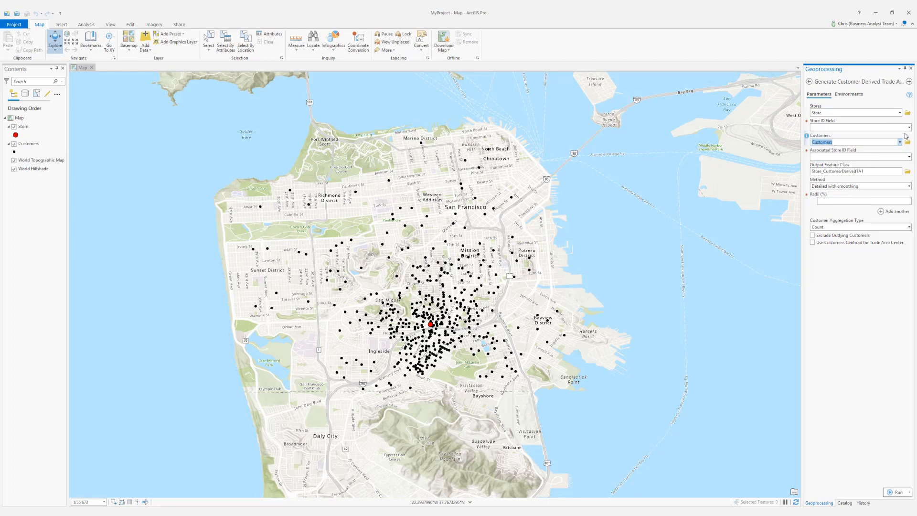
click(908, 120)
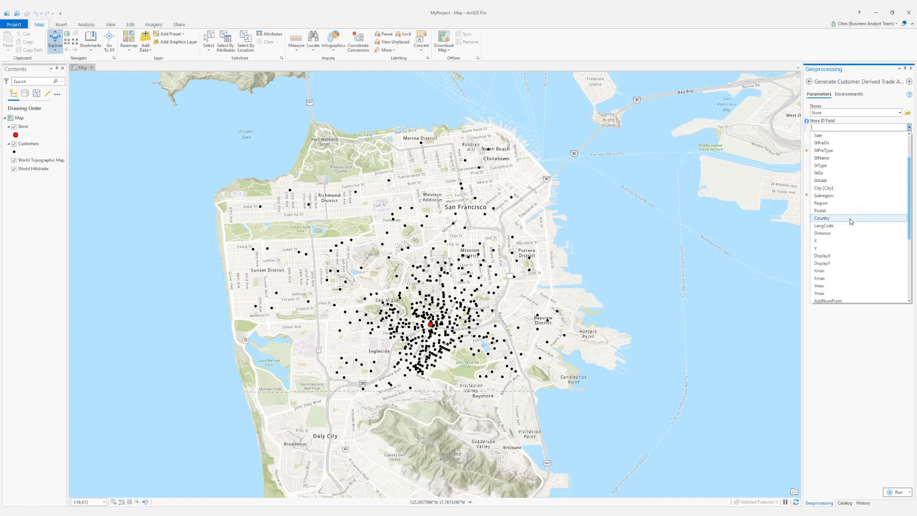
scroll(down, 3)
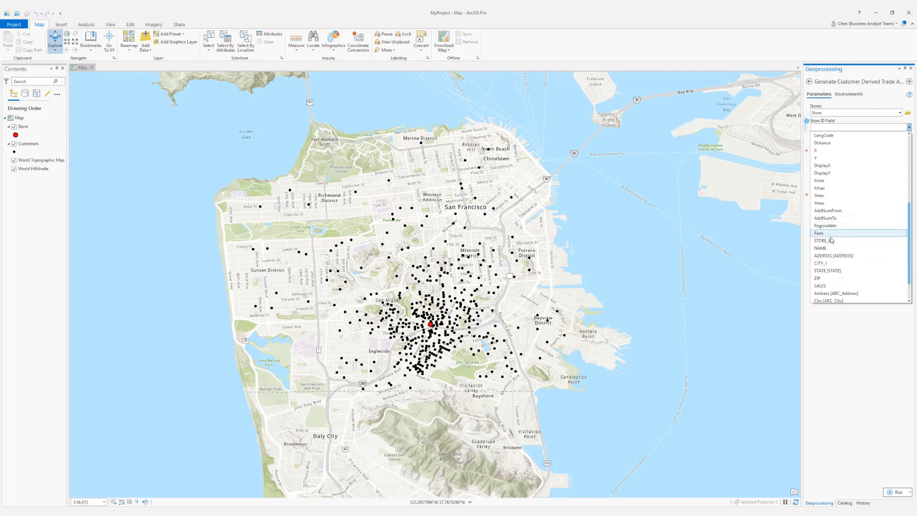
click(821, 240)
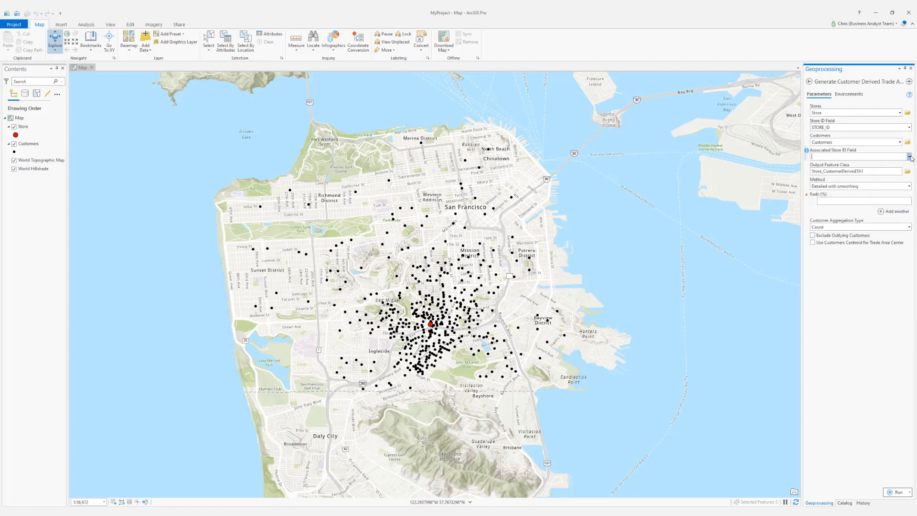
click(909, 156)
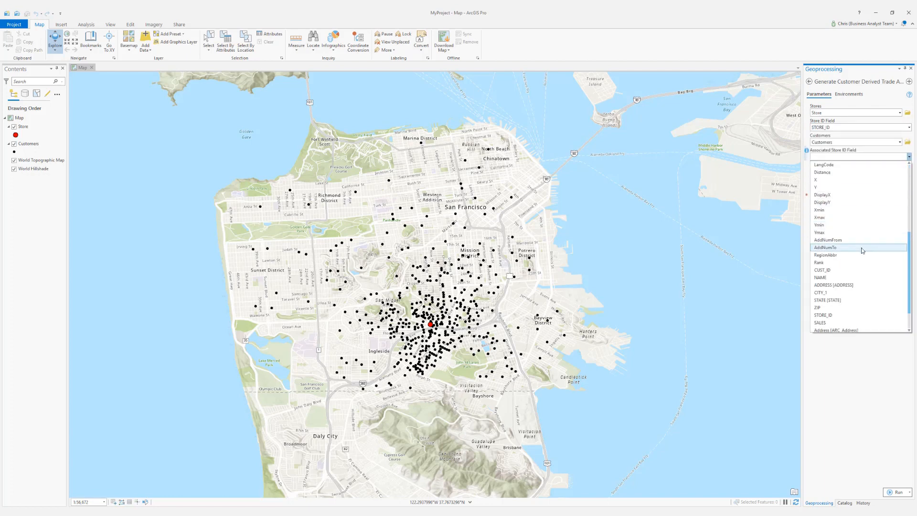
click(822, 315)
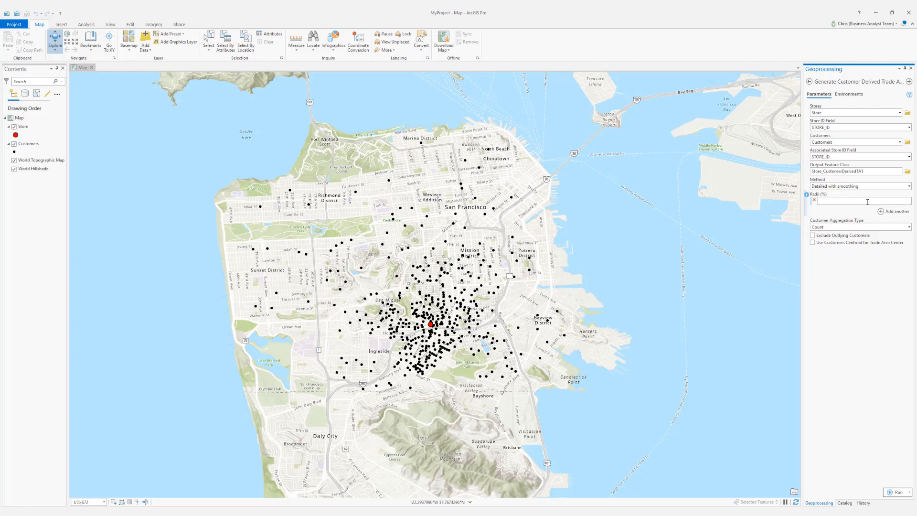
text(80)
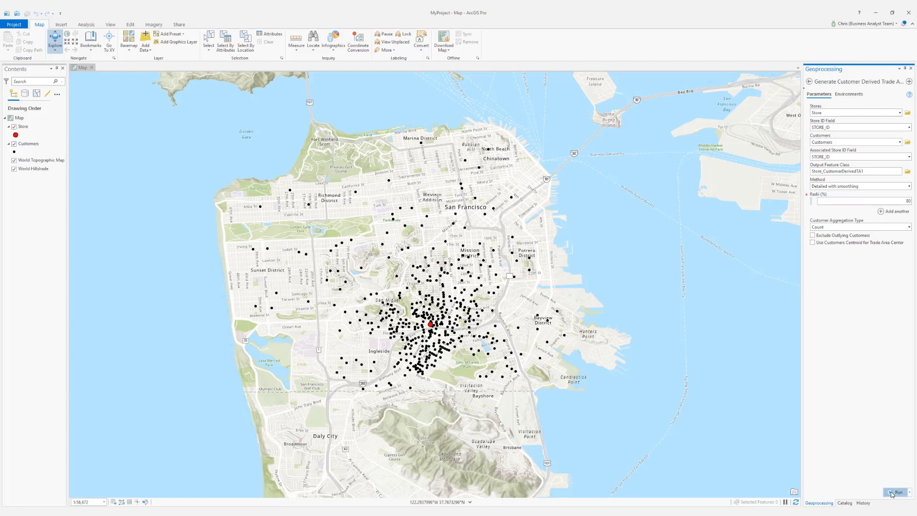
Step: Run the tool to create the 80% trade area, then return to the tools list
click(894, 491)
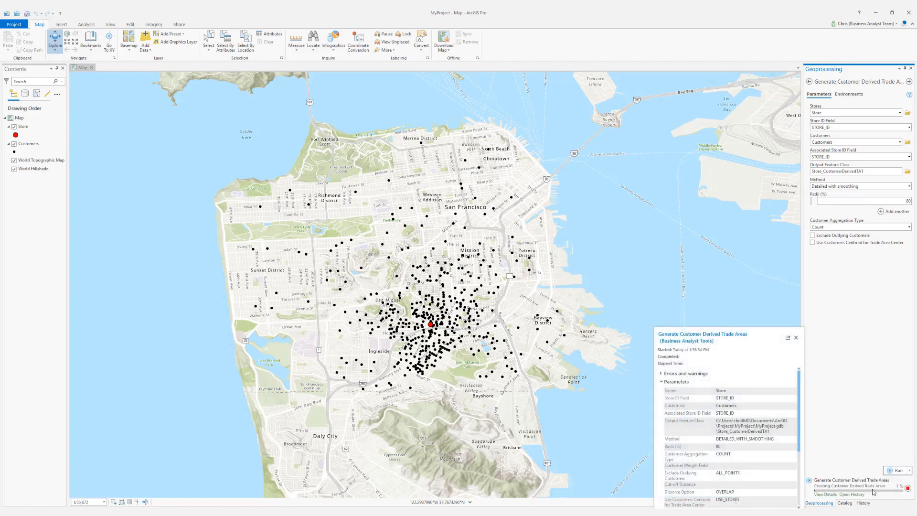
click(899, 470)
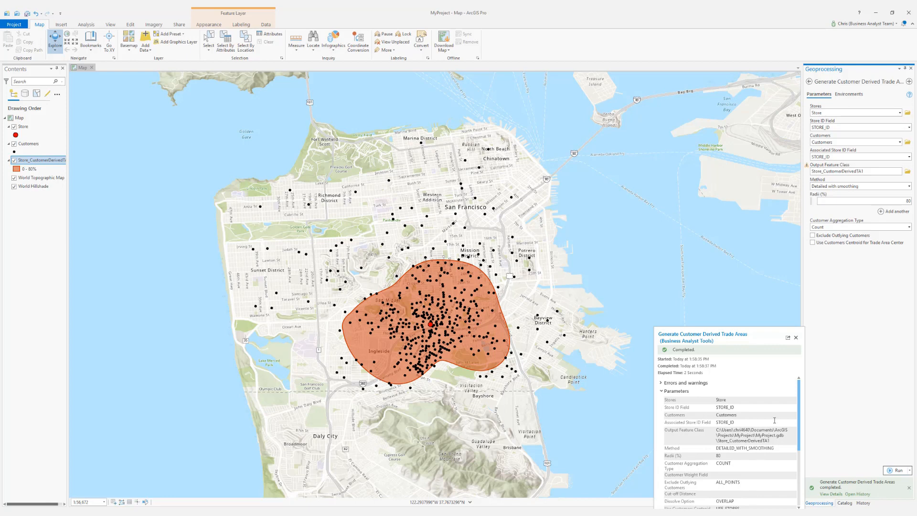
click(795, 337)
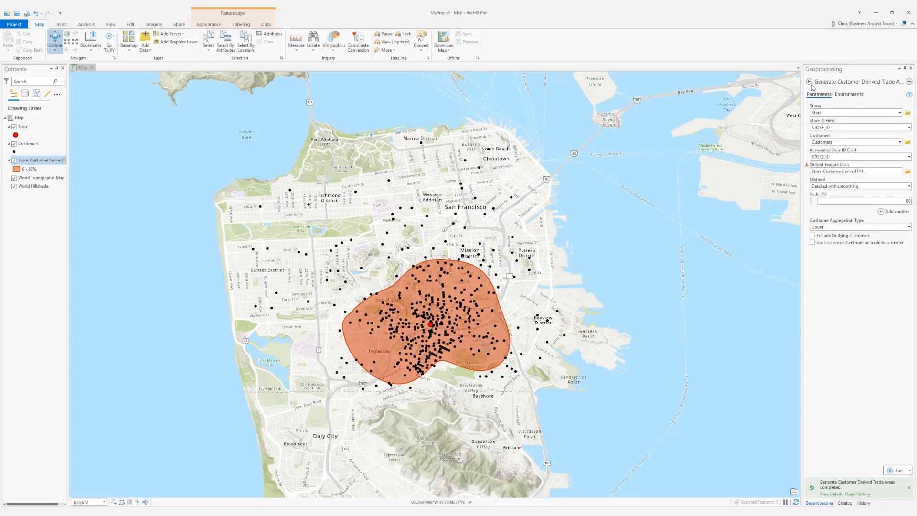
click(811, 81)
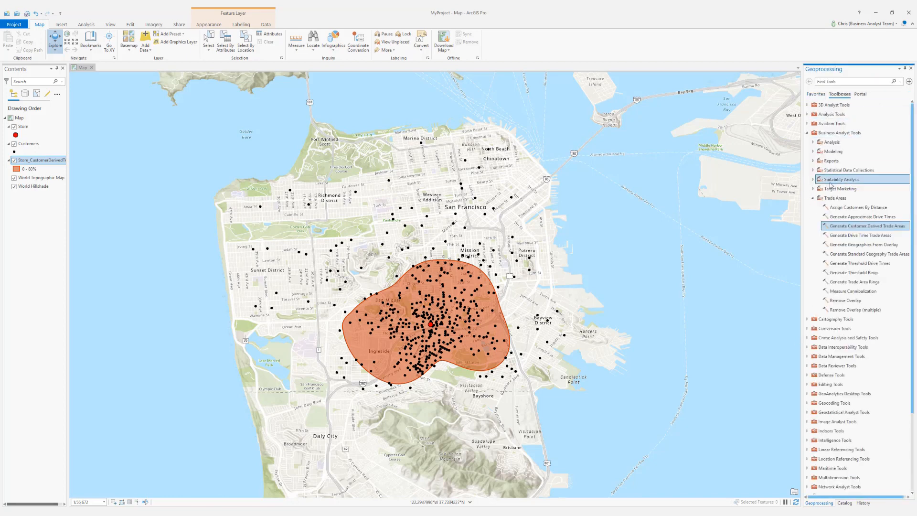
Step: Generate approximate drive times in minutes from Store_CustomerDerivedTA1
click(864, 216)
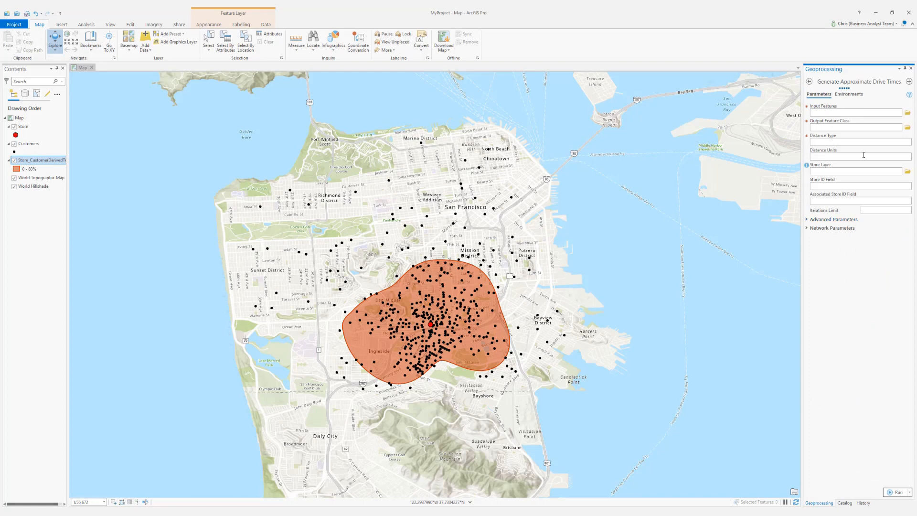
click(898, 115)
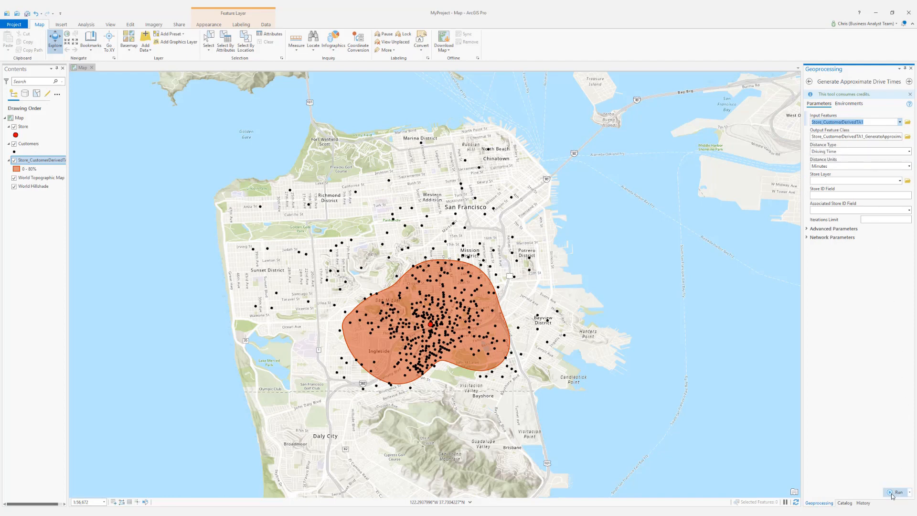
click(898, 492)
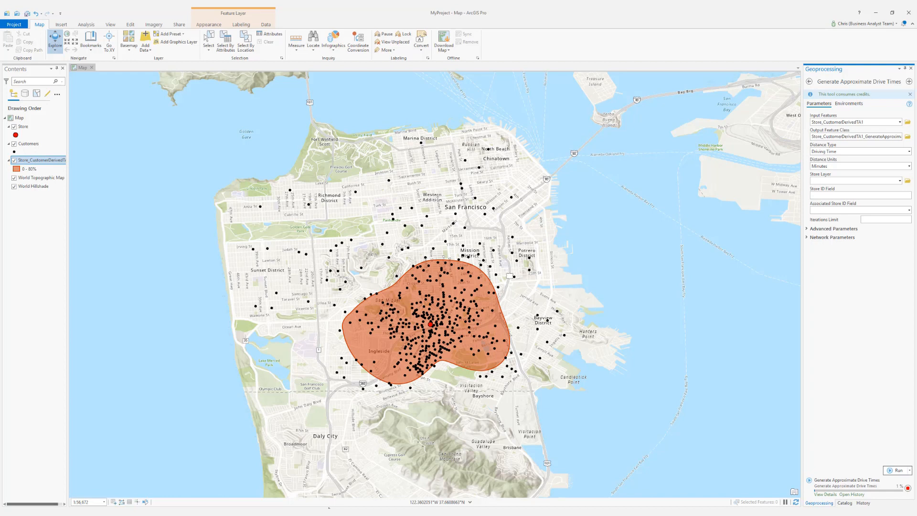
click(896, 469)
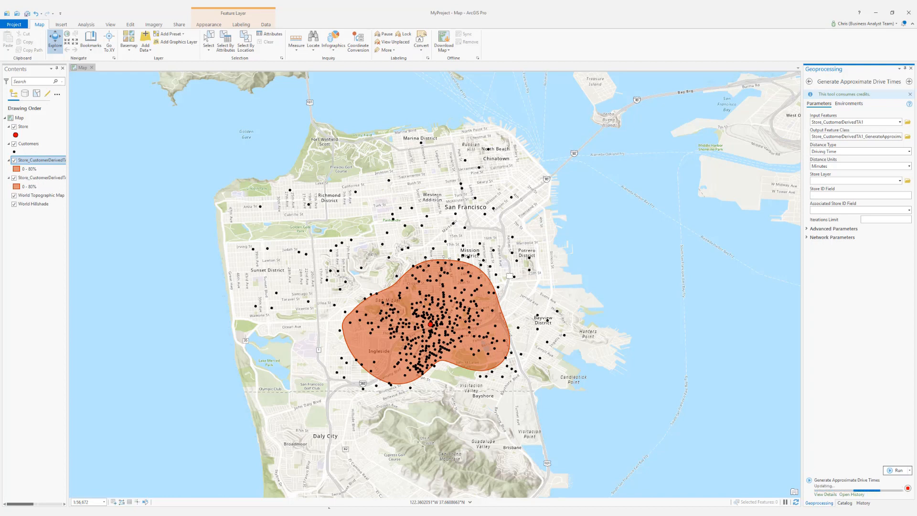
click(896, 470)
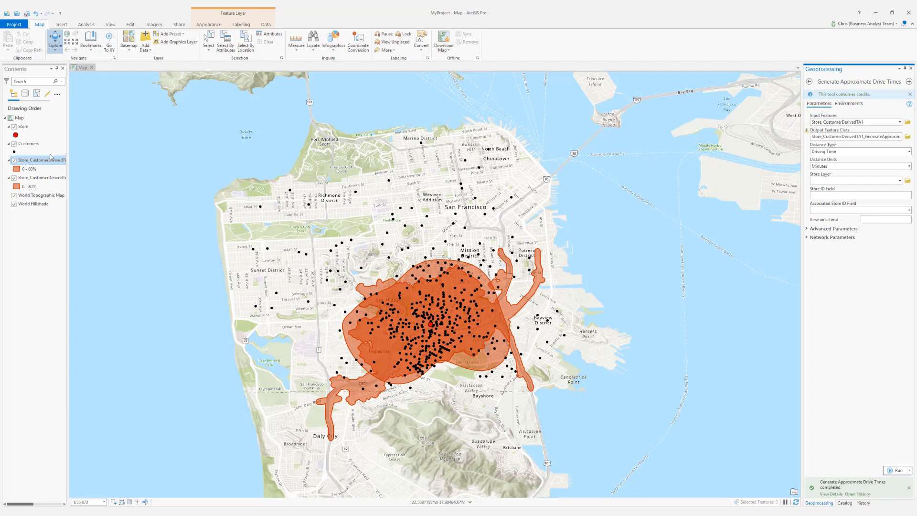
Step: Open the attribute table of the drive-time layer from its Contents menu
right_click(41, 159)
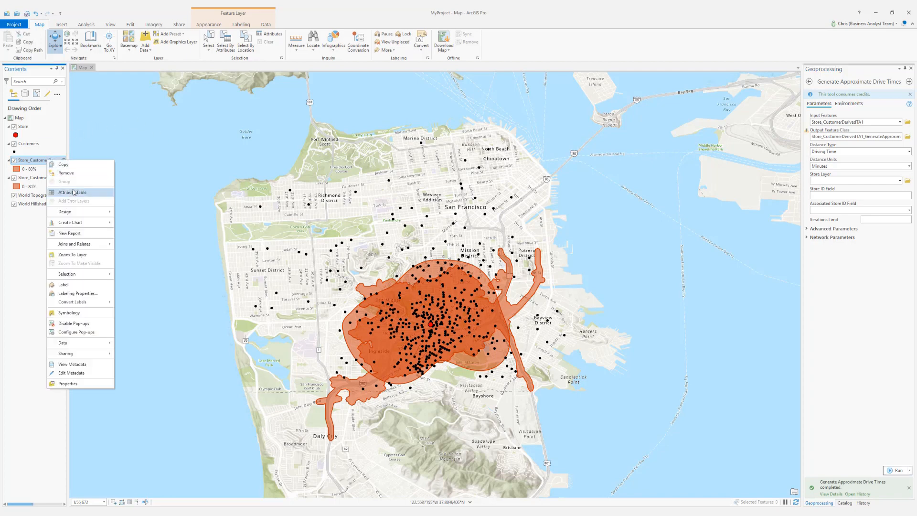
click(73, 192)
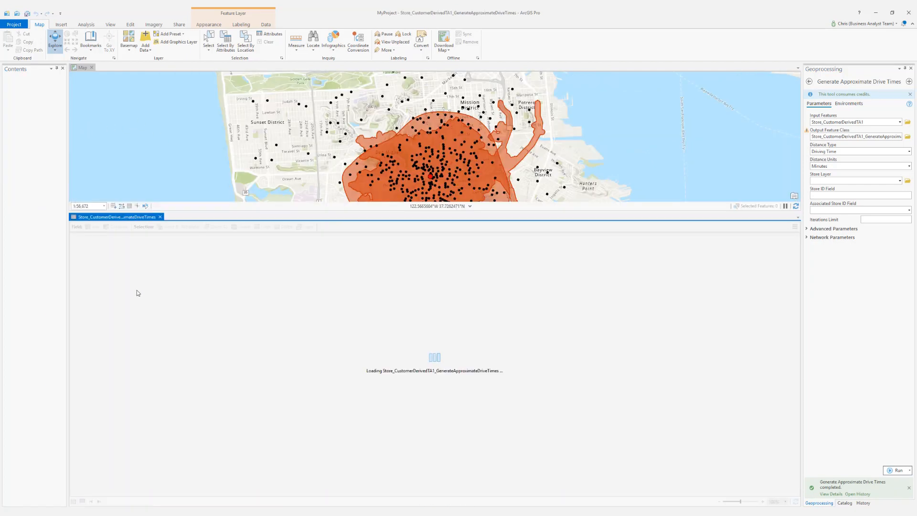